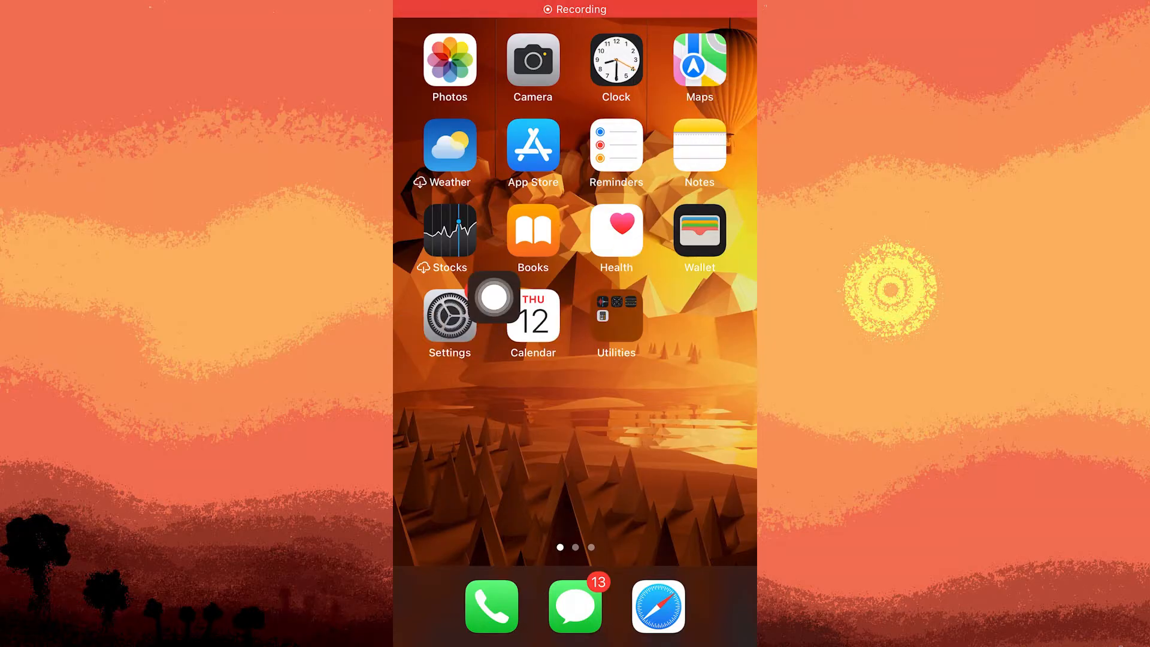
Open Settings and go to Personal Hotspot, confirming Allow Others to Join is on
left_click(449, 314)
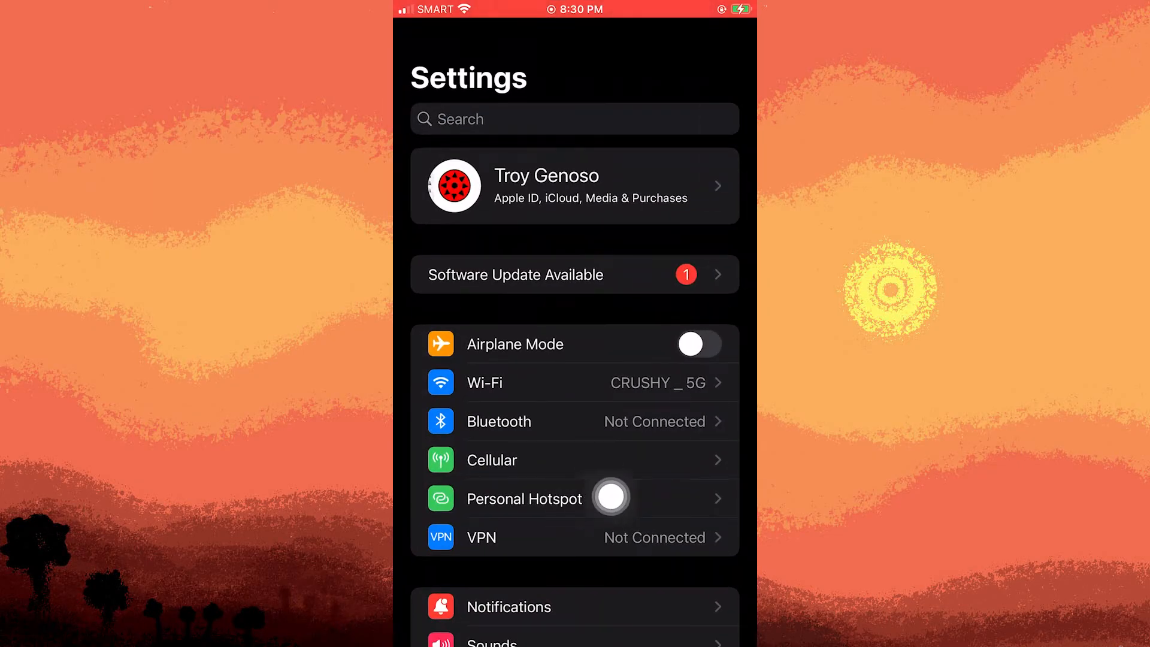
left_click(524, 499)
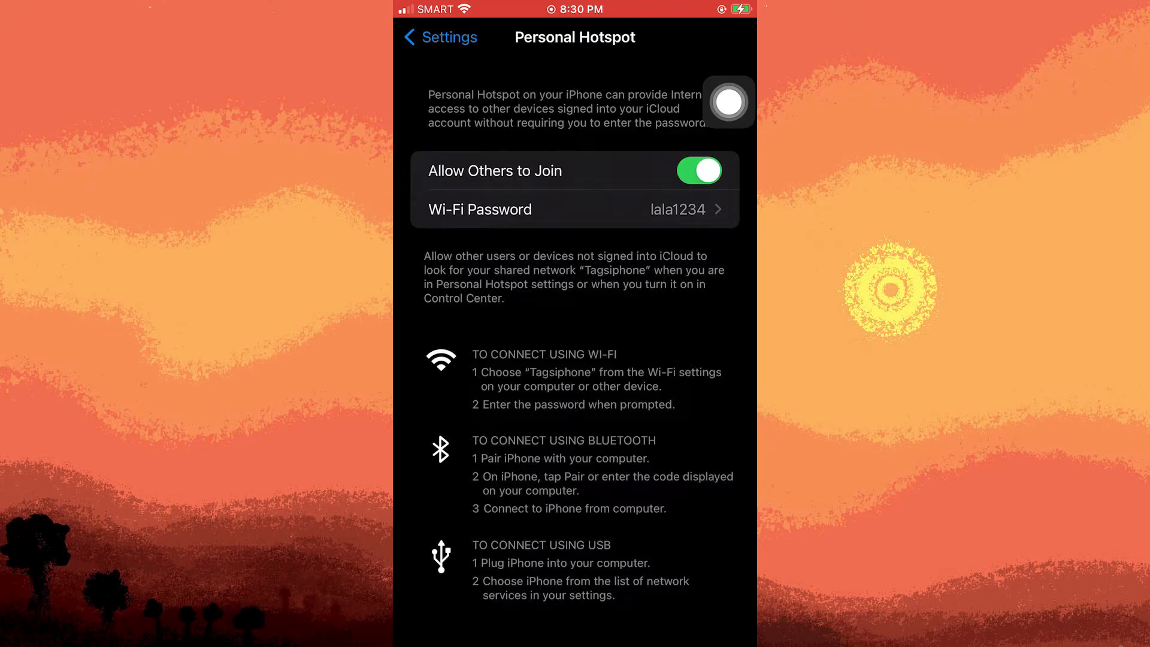
Check the Battery page shows Low Power Mode off, then return to Settings
left_click(438, 37)
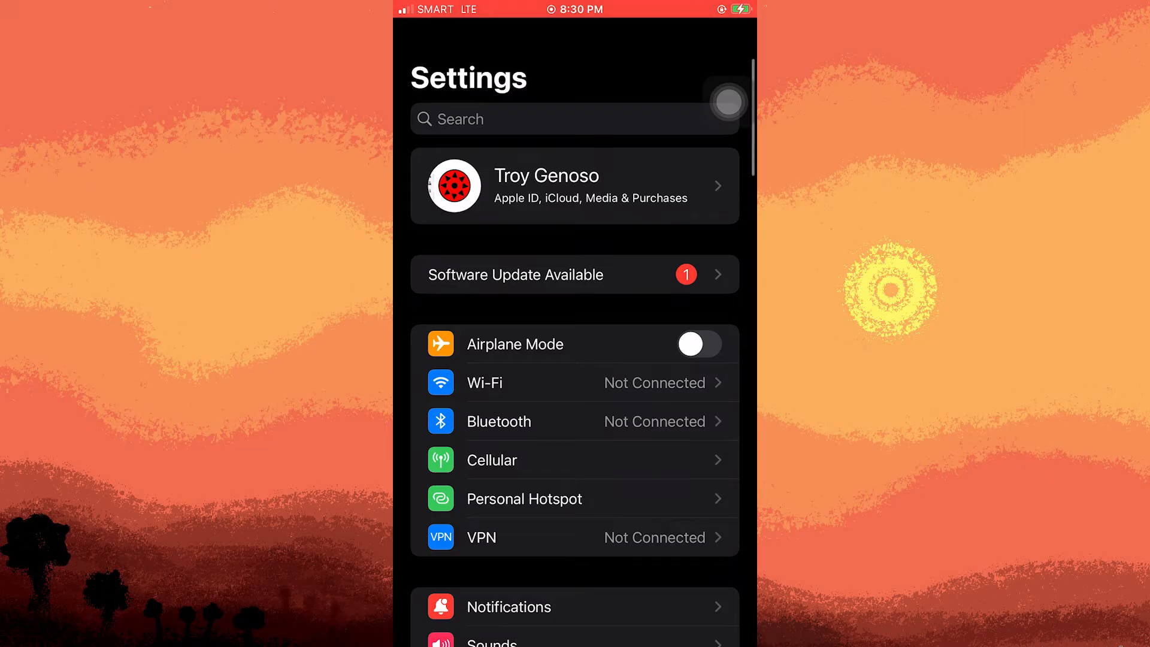
scroll("down", 3)
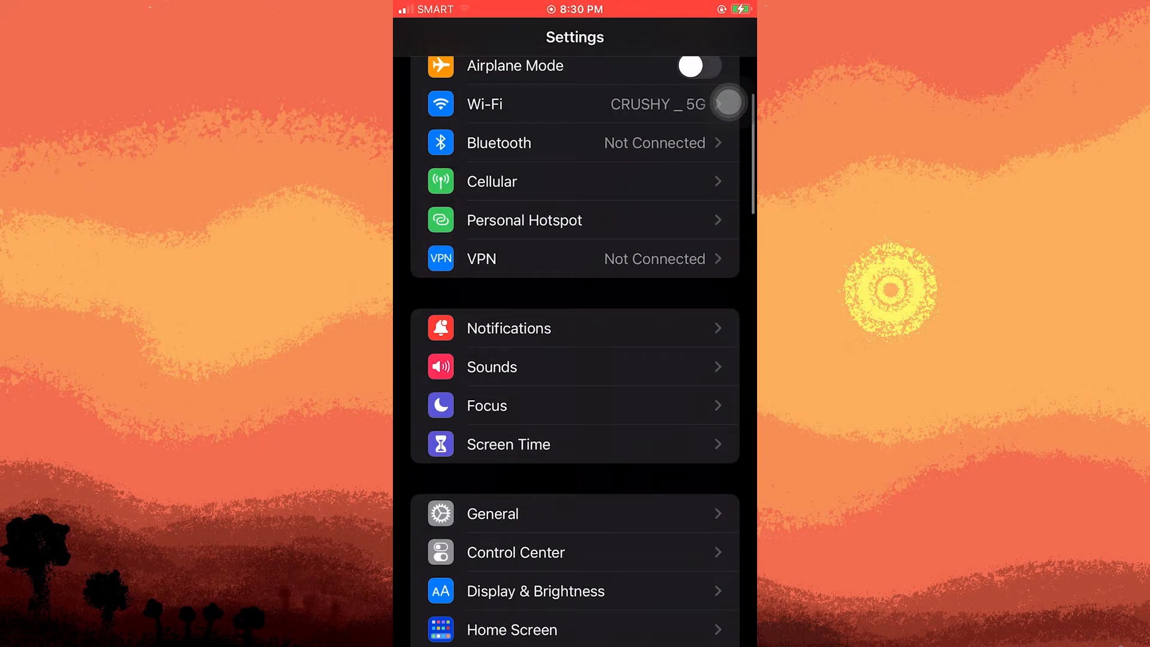
scroll("down", 3)
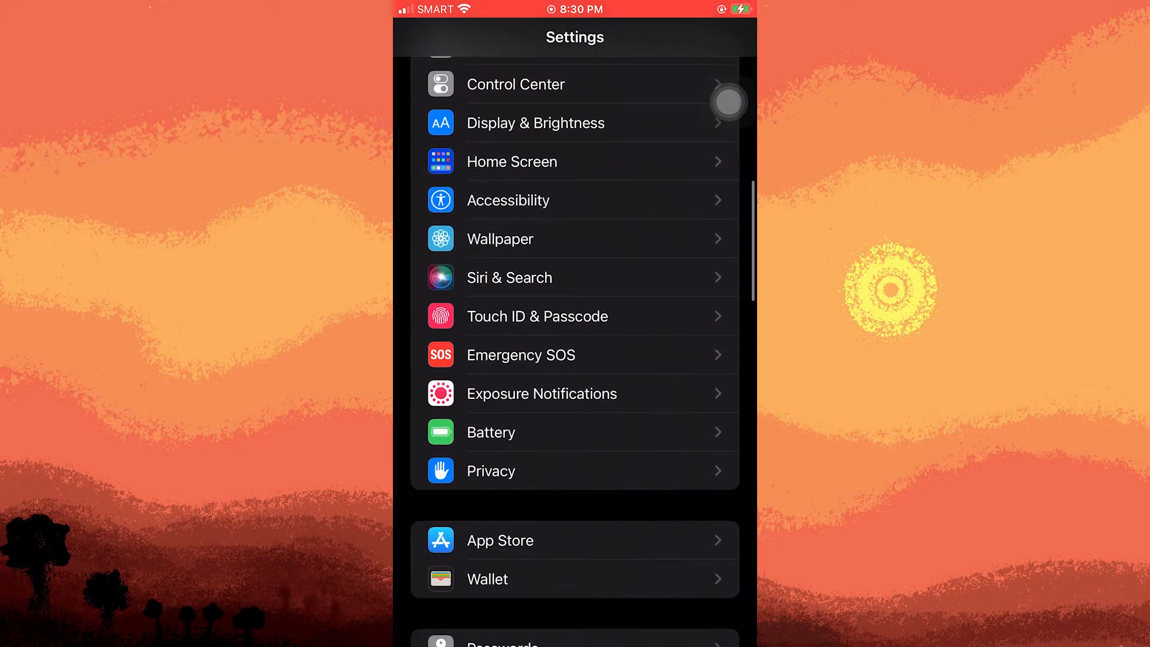
left_click(491, 432)
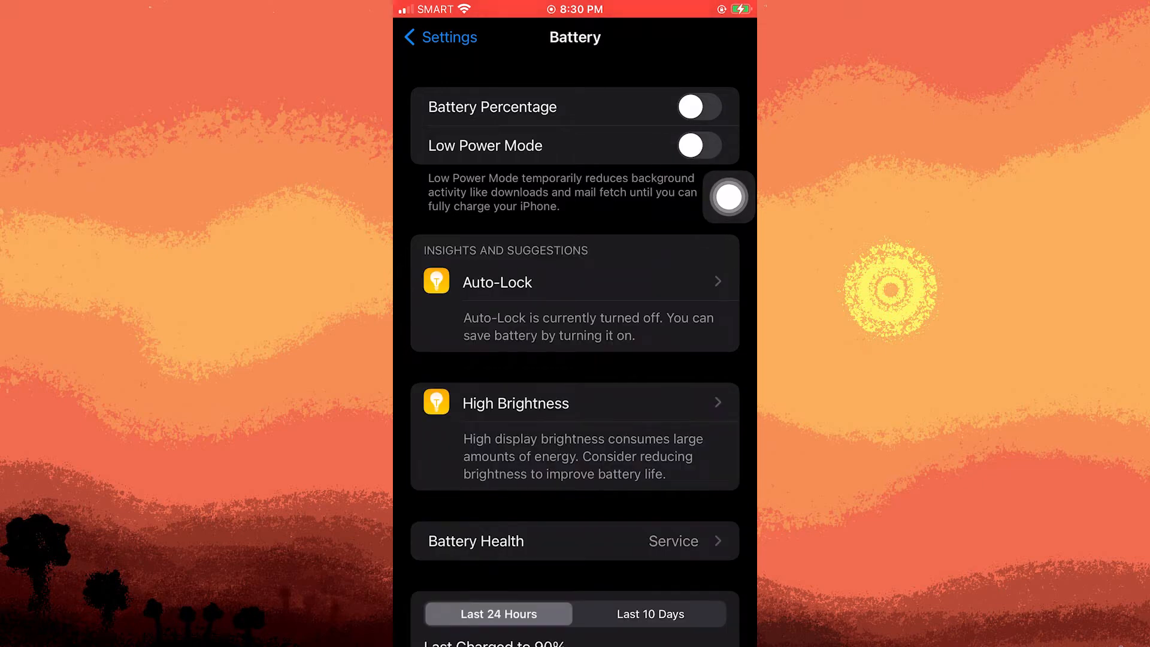
left_click(438, 37)
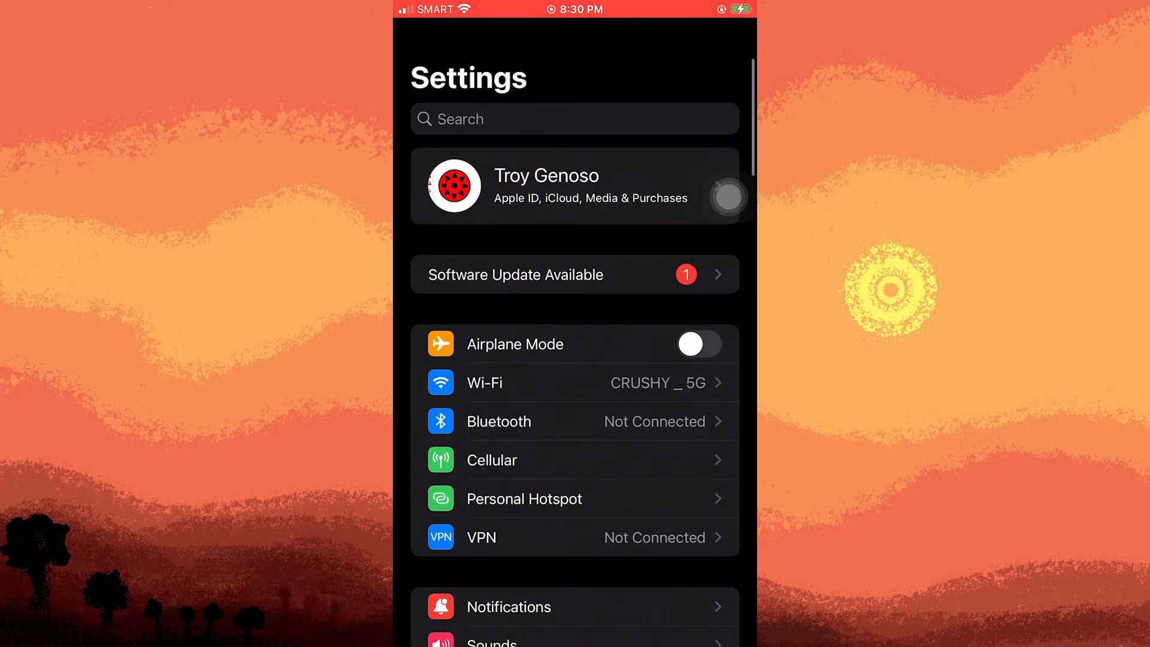
Set Auto-Lock under Display & Brightness to Never and return to Settings
scroll("down", 3)
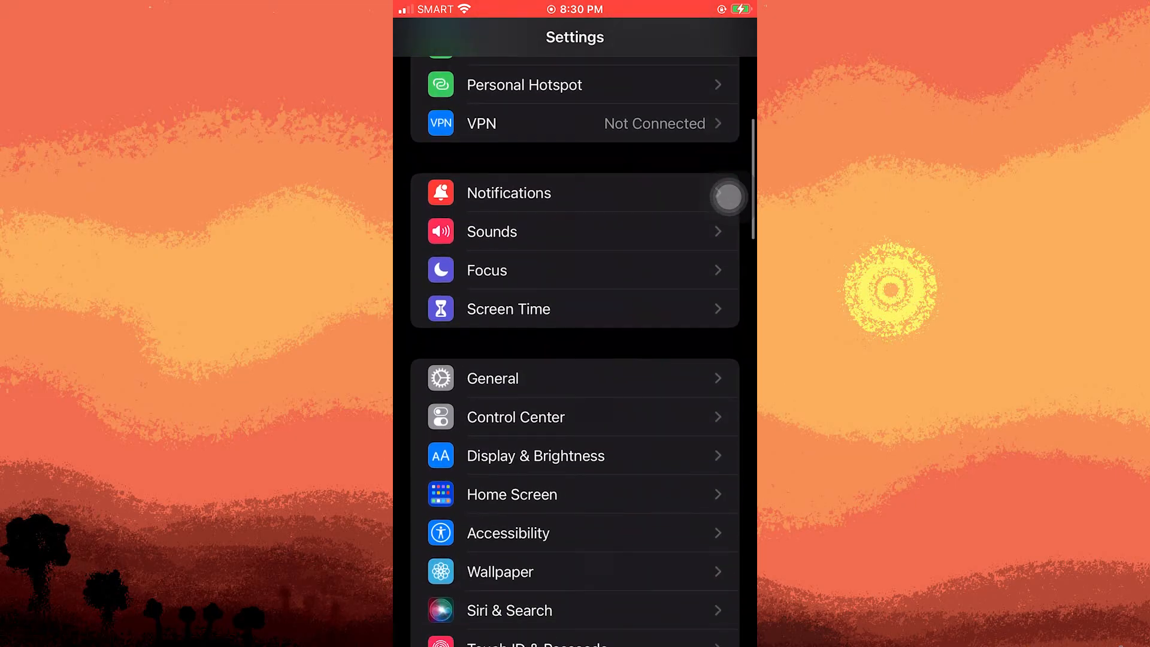
left_click(535, 455)
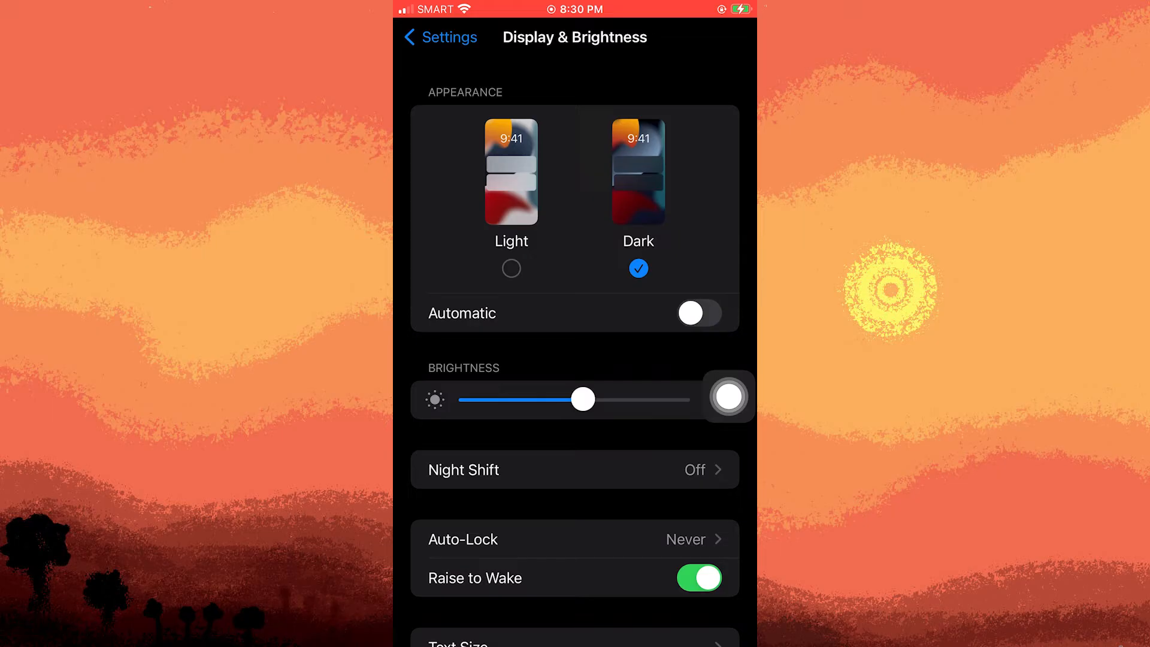
scroll("down", 3)
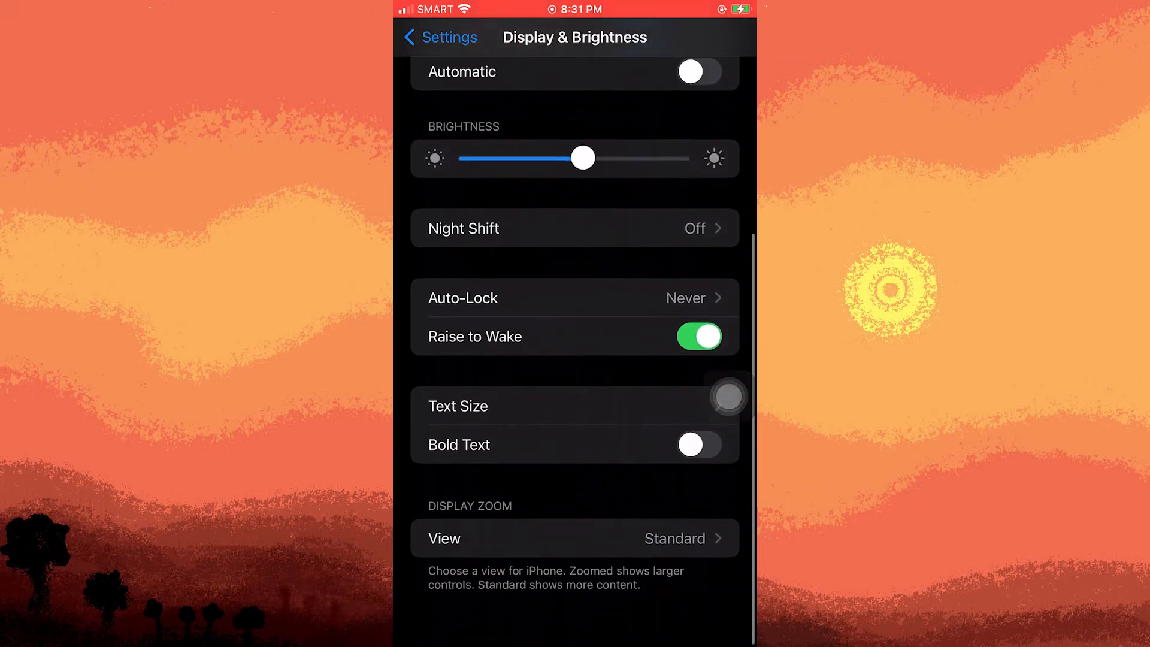
scroll("down", 3)
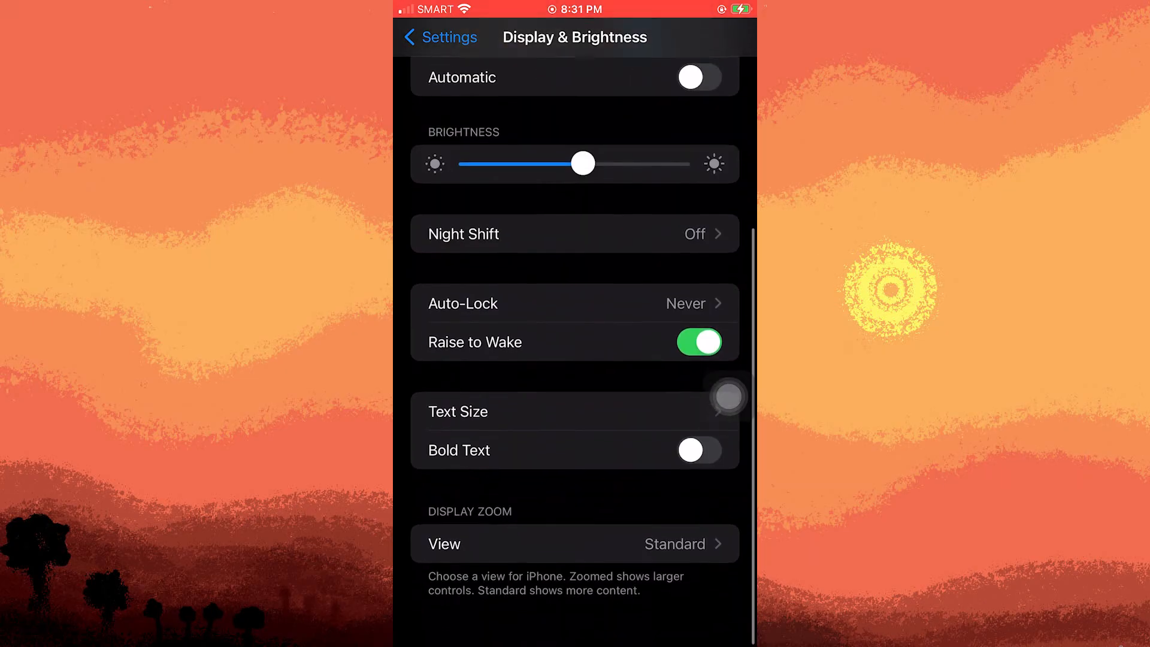
left_click(574, 303)
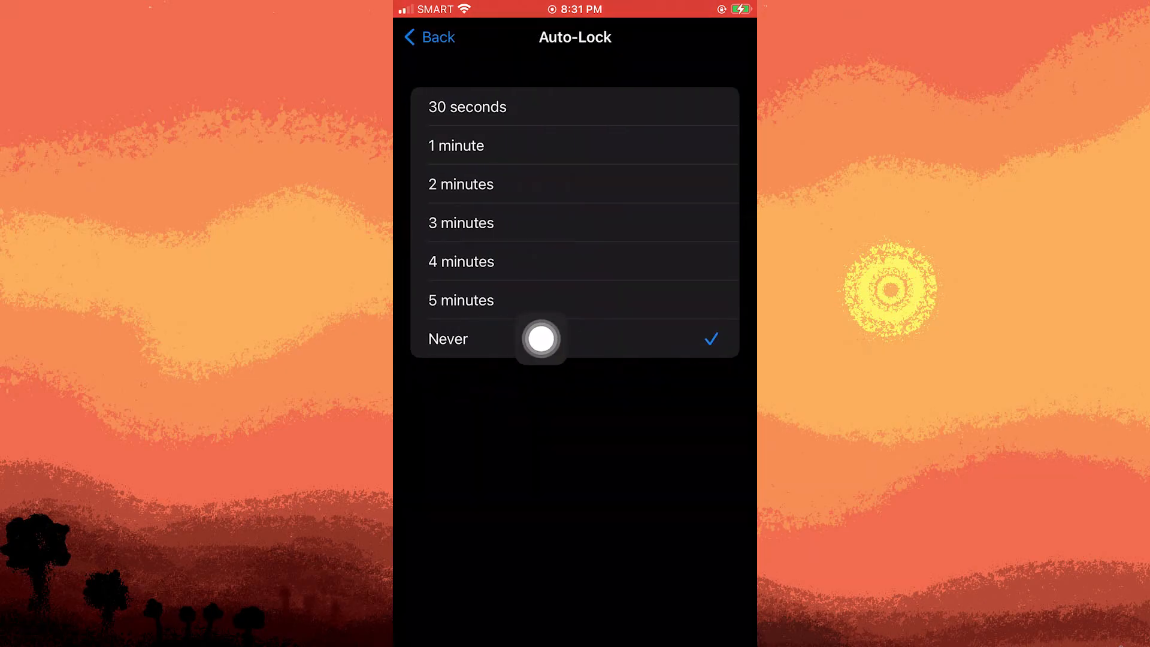
left_click(427, 37)
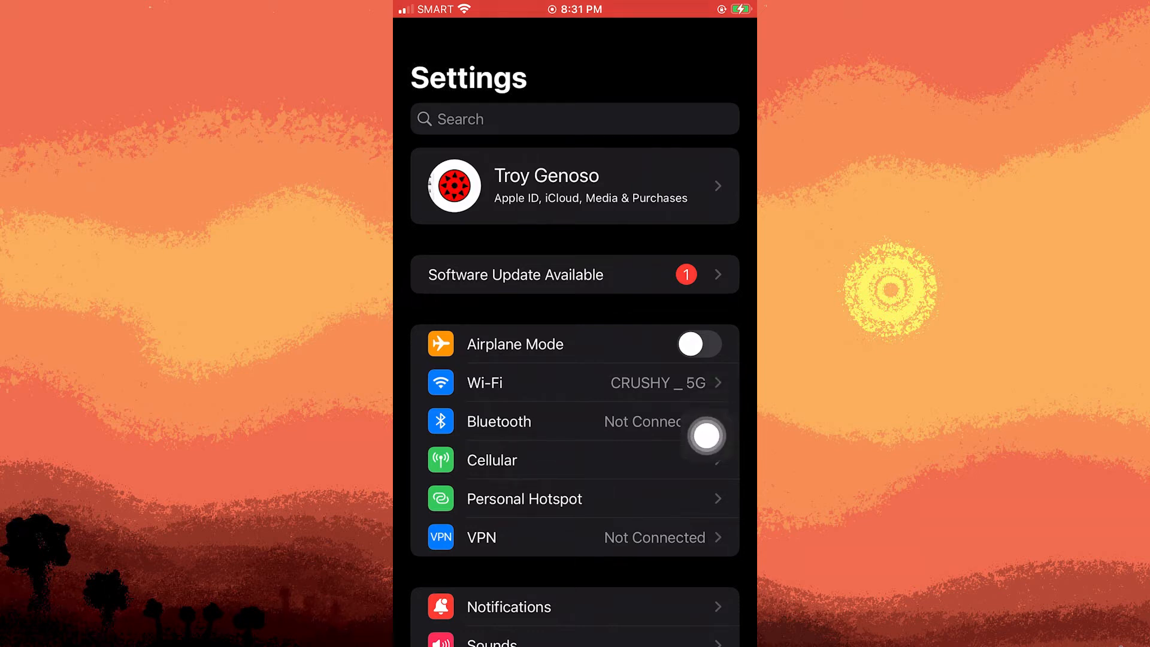
Switch off Wi-Fi Assist at the bottom of the Cellular page and leave it
left_click(491, 460)
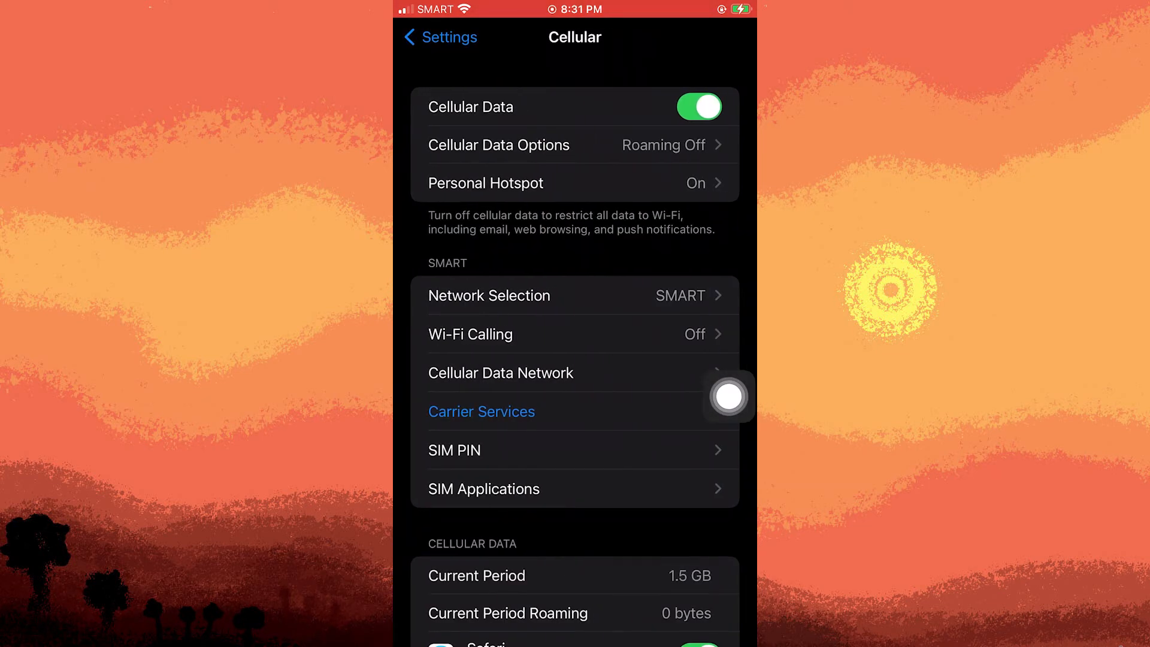
scroll("down", 3)
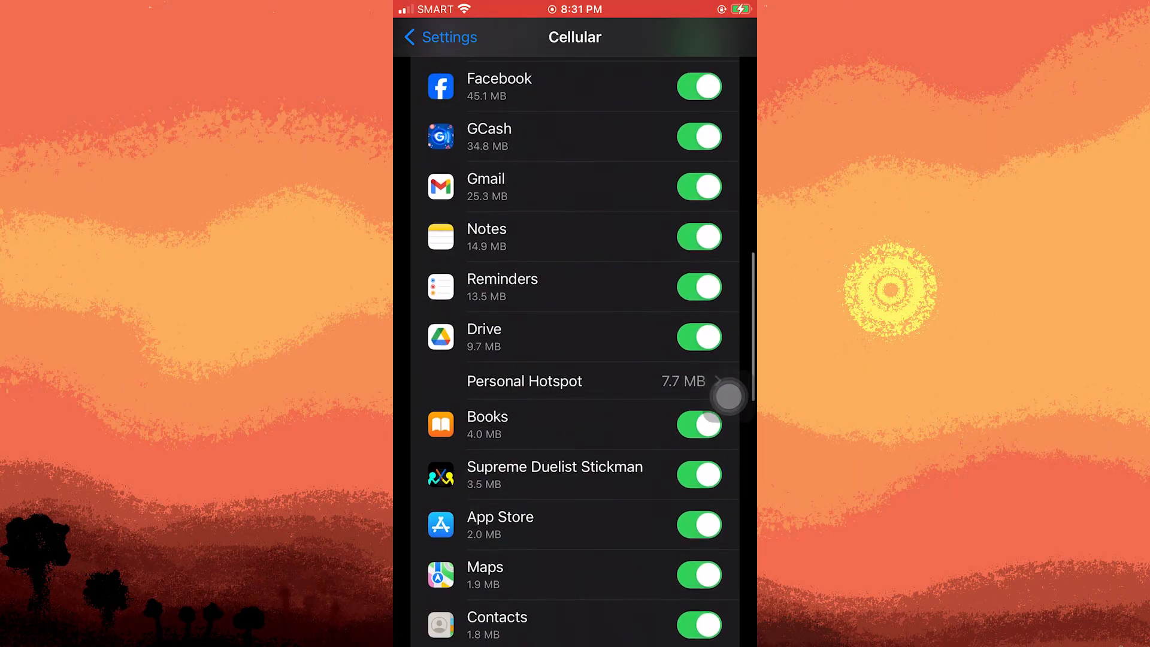
scroll("down", 3)
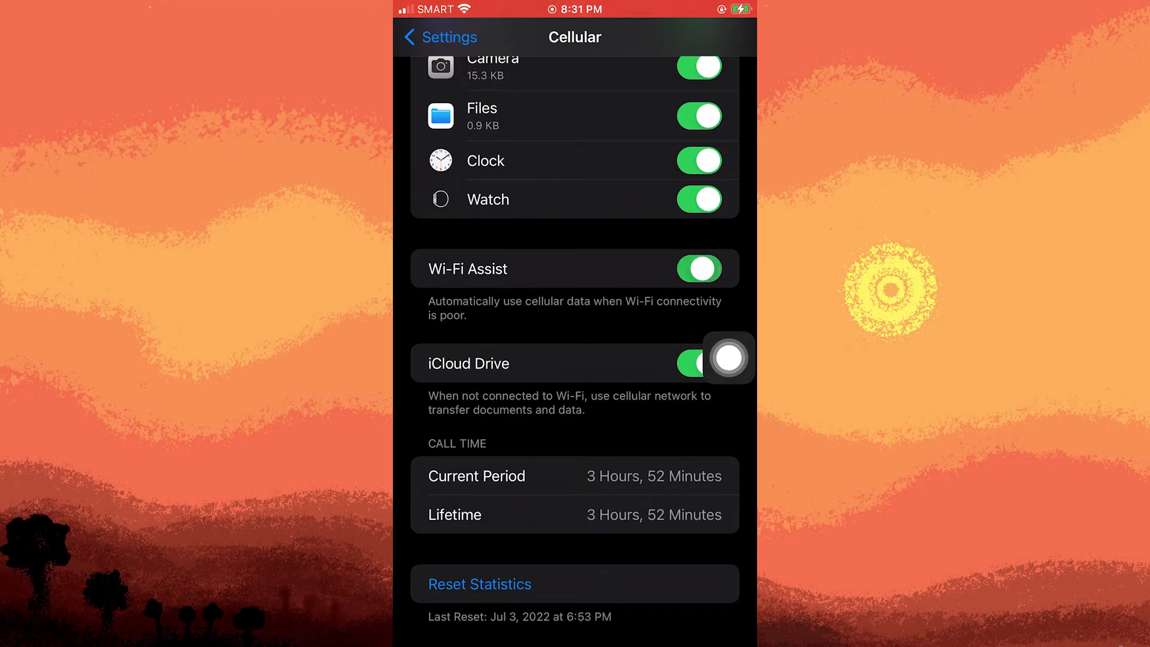
left_click(697, 268)
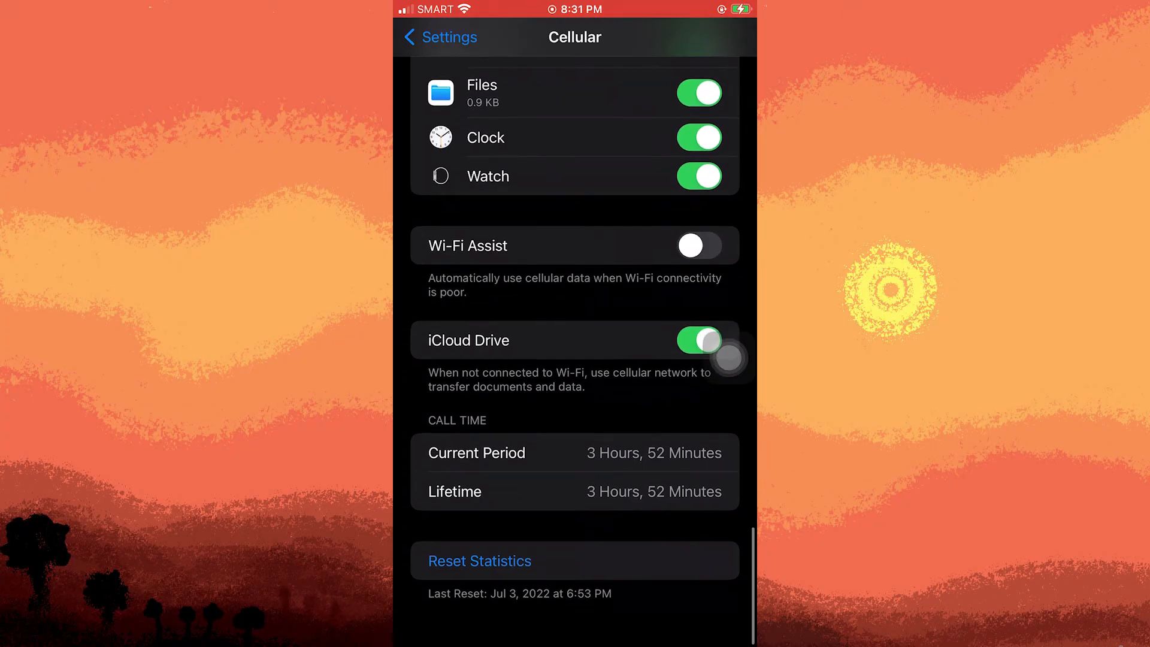
scroll("down", 3)
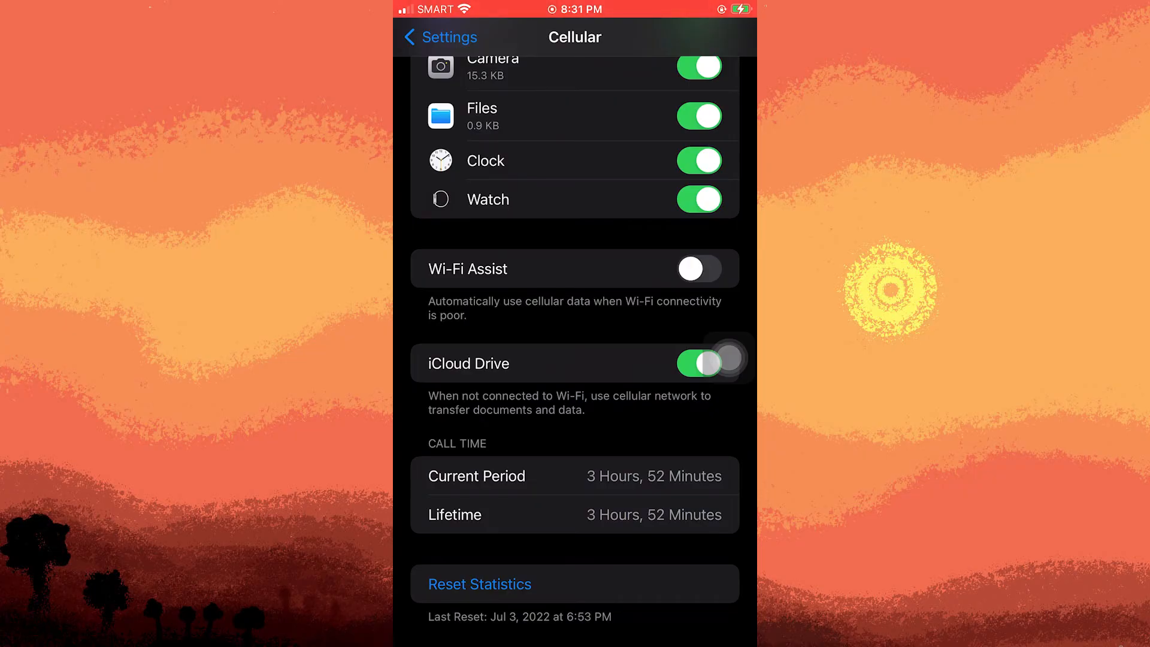
left_click(439, 37)
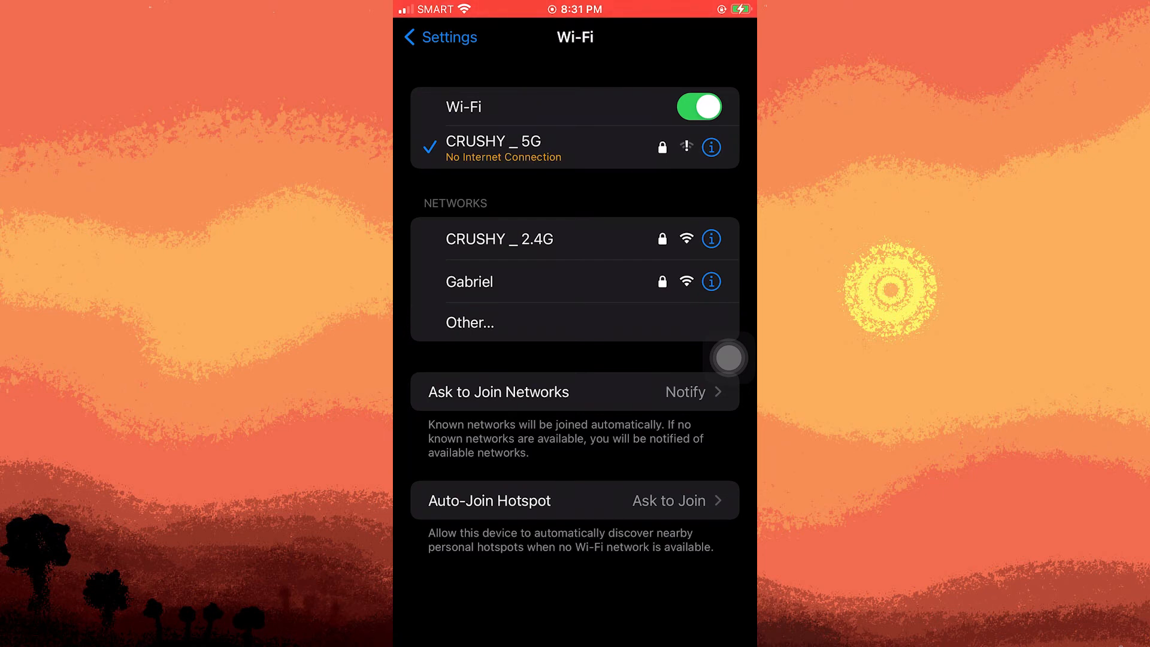
Confirm Low Data Mode is off in CRUSHY _ 5G details, then return to Settings
left_click(709, 146)
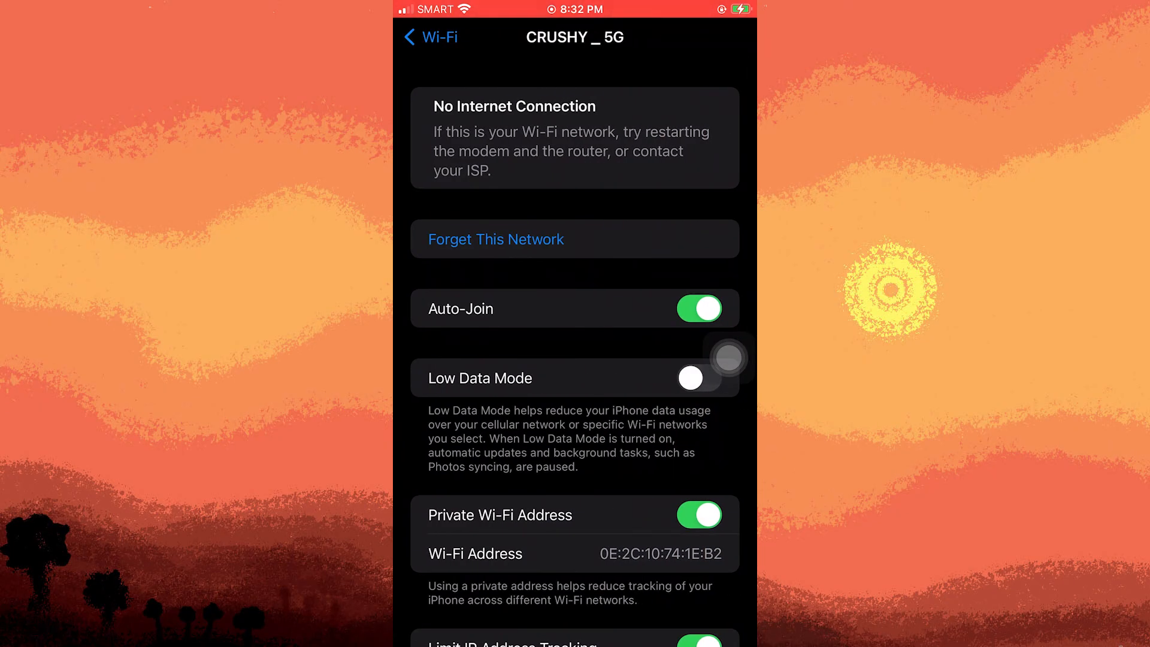
scroll("down", 3)
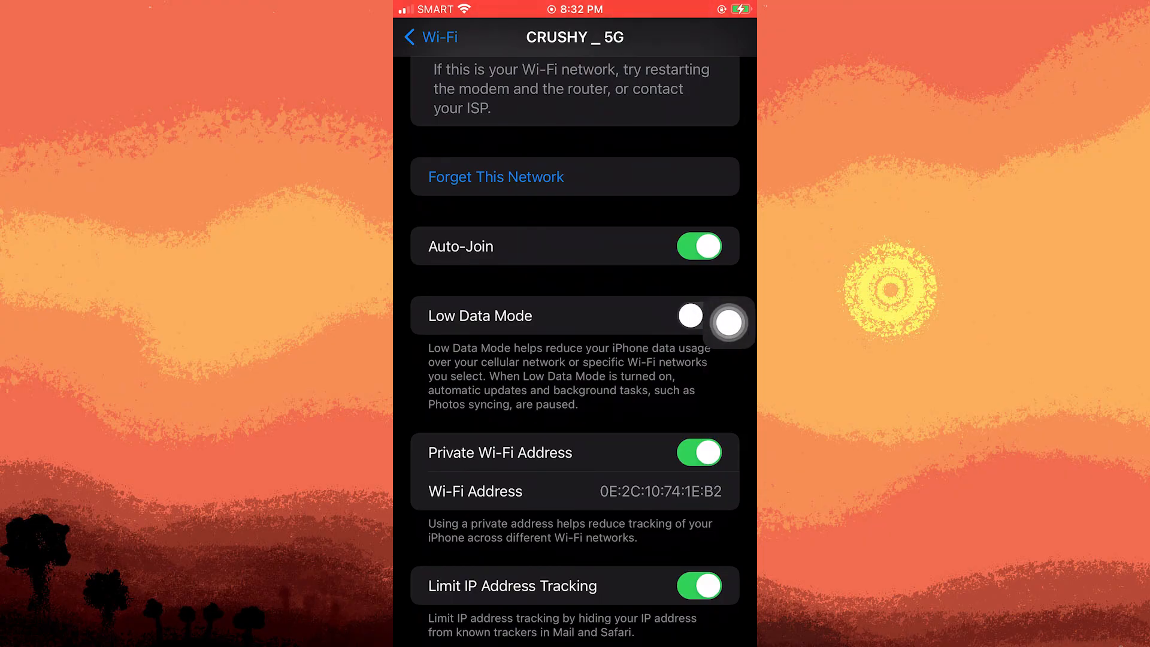
left_click(430, 36)
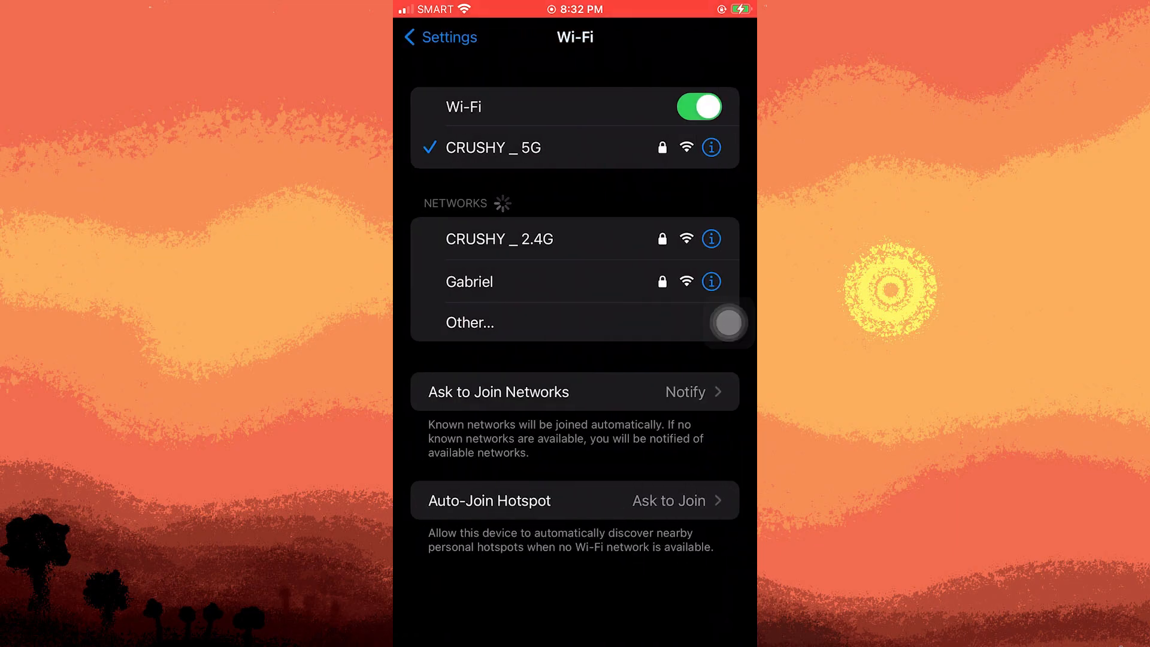
left_click(438, 36)
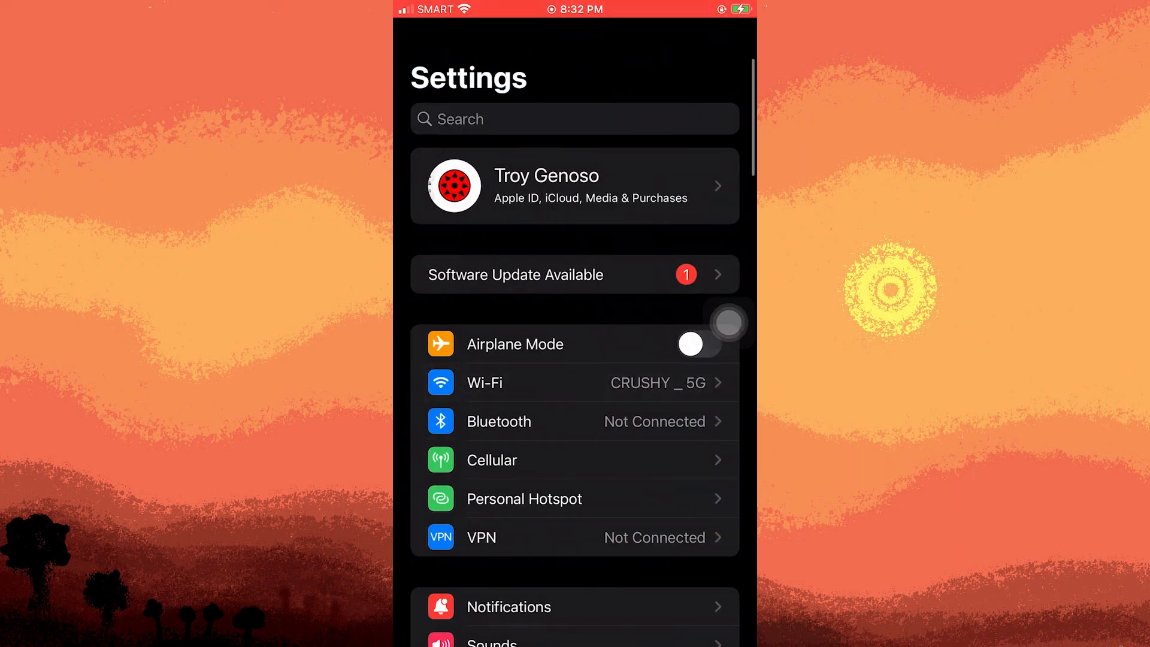